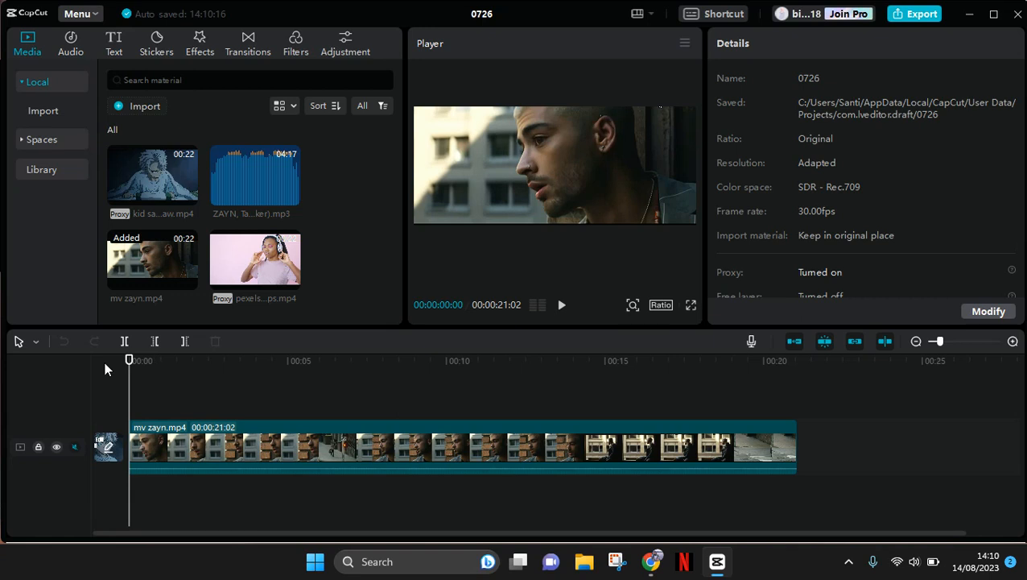
Step: Select the mv zayn.mp4 clip on the timeline and bring up its context menu
left_click(217, 359)
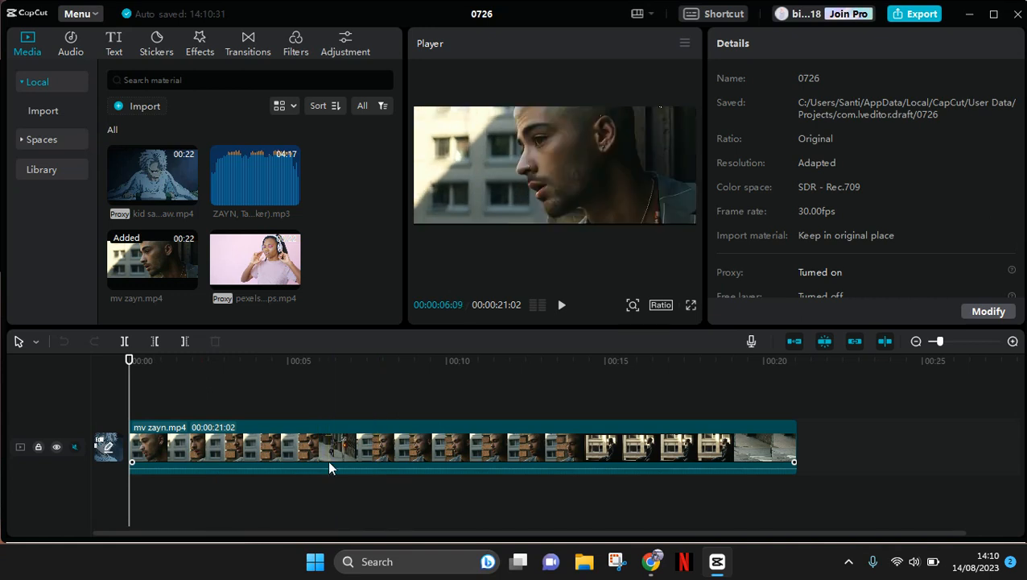
right_click(329, 468)
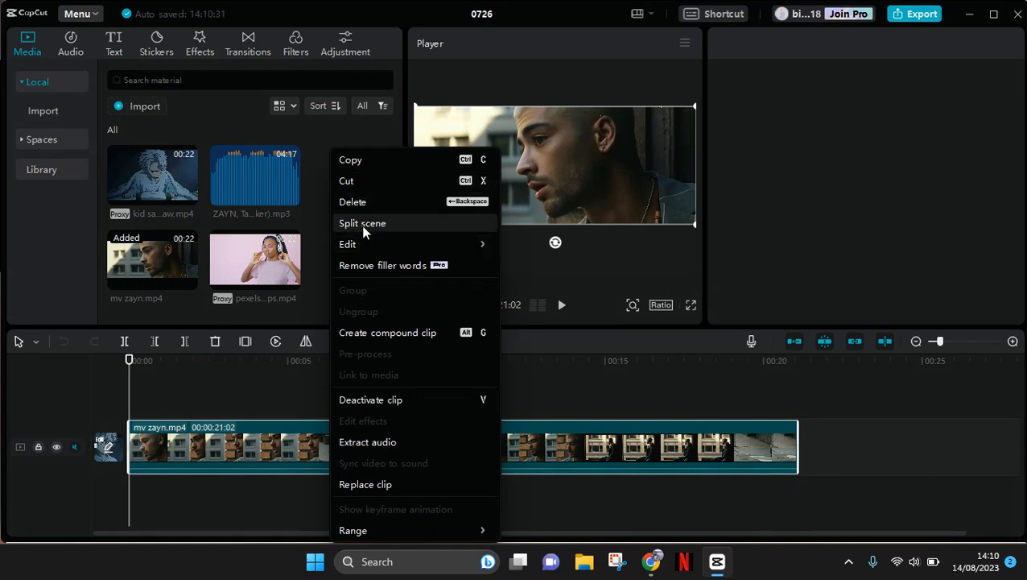
Step: Run Split scene on mv zayn.mp4, dividing it into five scene clips
left_click(363, 223)
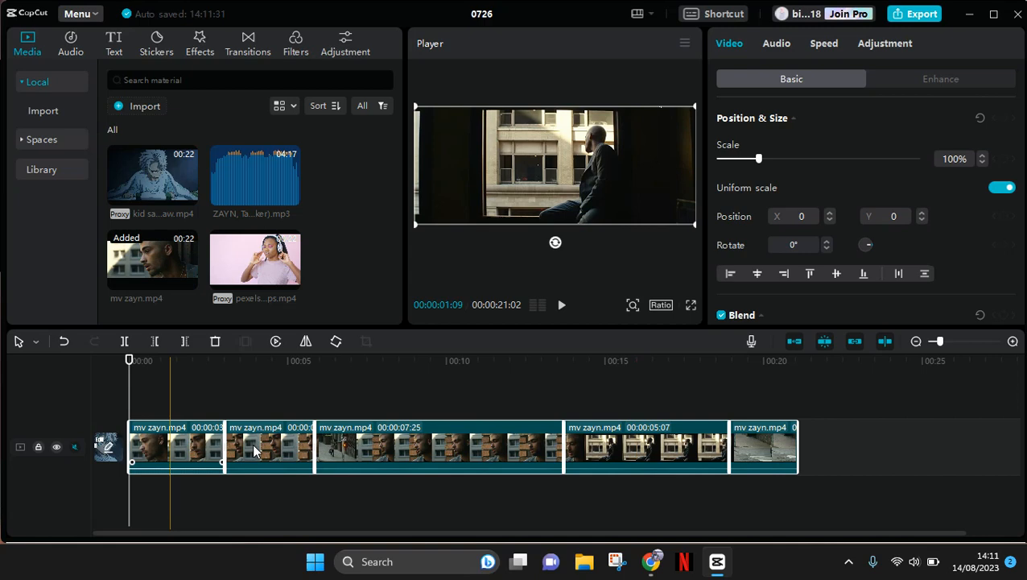
left_click(270, 447)
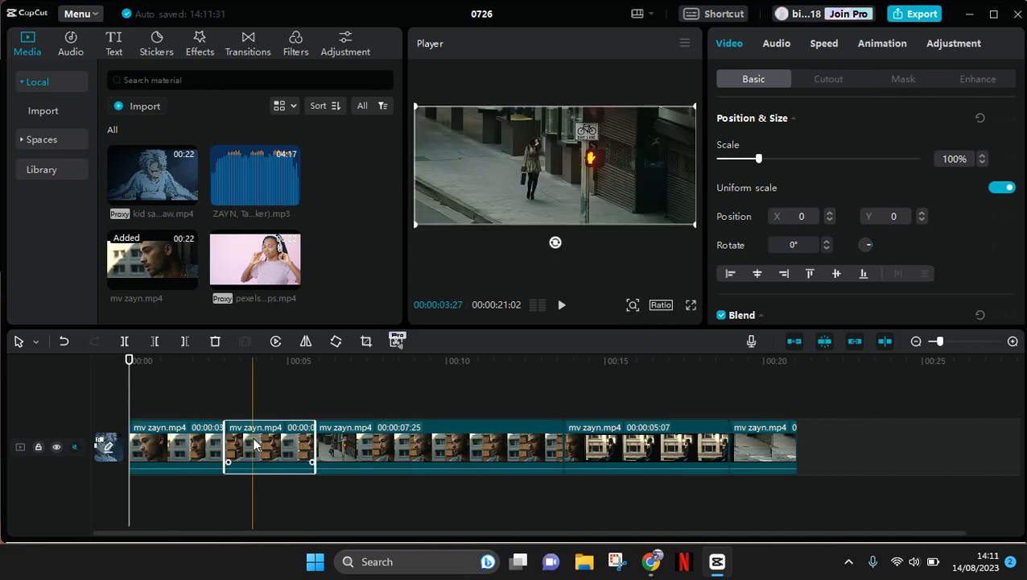
left_click(561, 304)
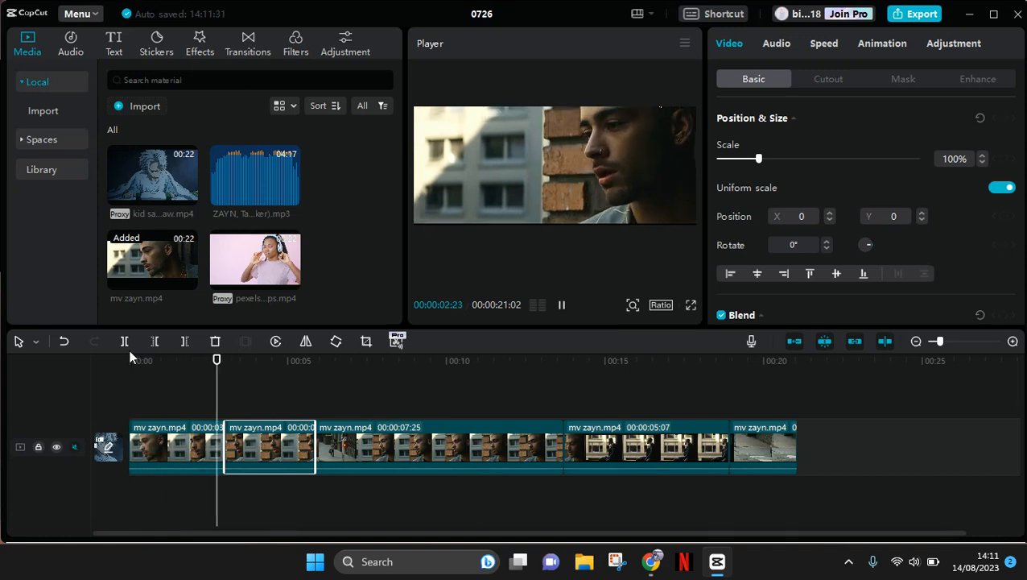
left_click(337, 359)
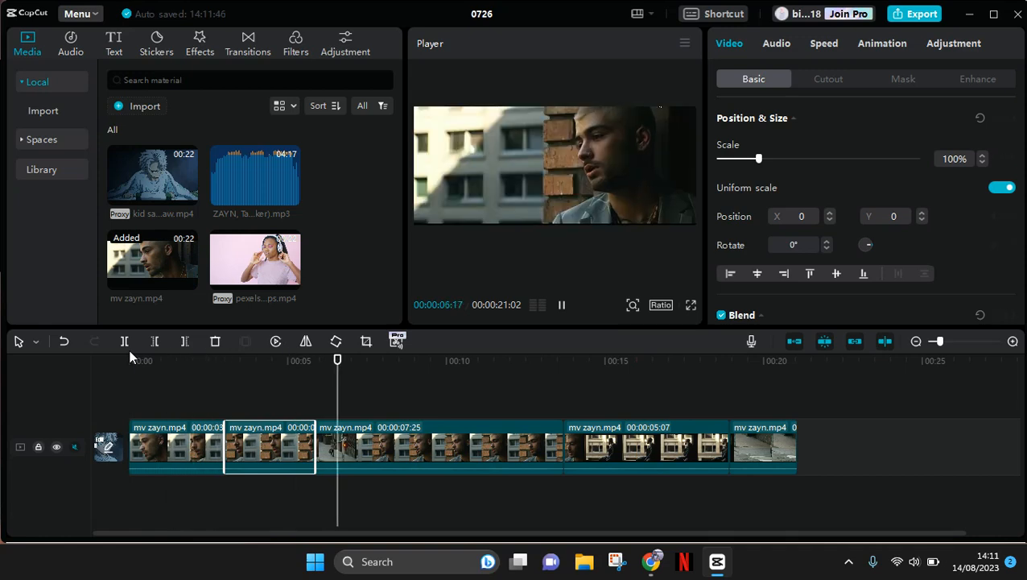